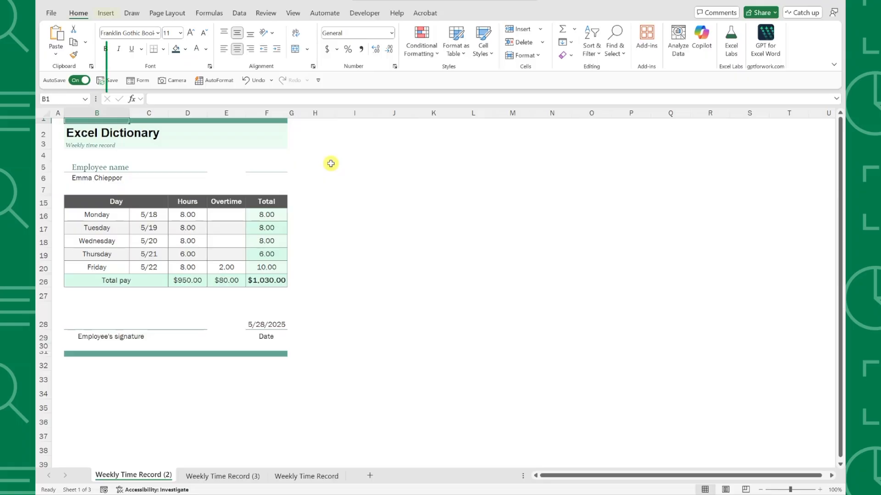
Insert the Signature image from this device over the cells of the weekly time record.
{"action": "left_click", "coordinate": [106, 13]}
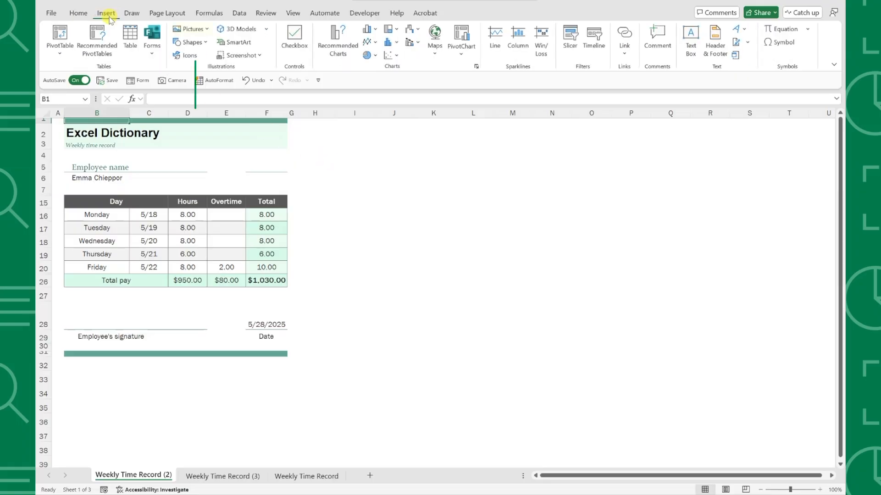
{"action": "left_click", "coordinate": [189, 28]}
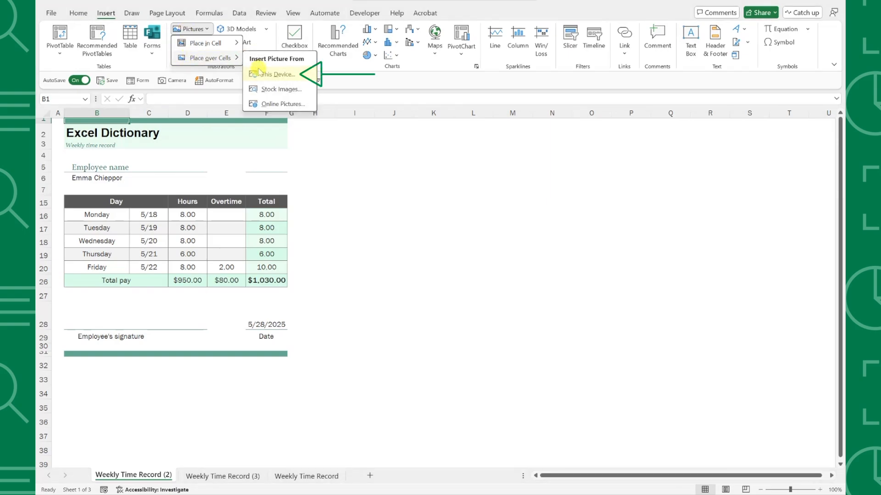
{"action": "left_click", "coordinate": [276, 75]}
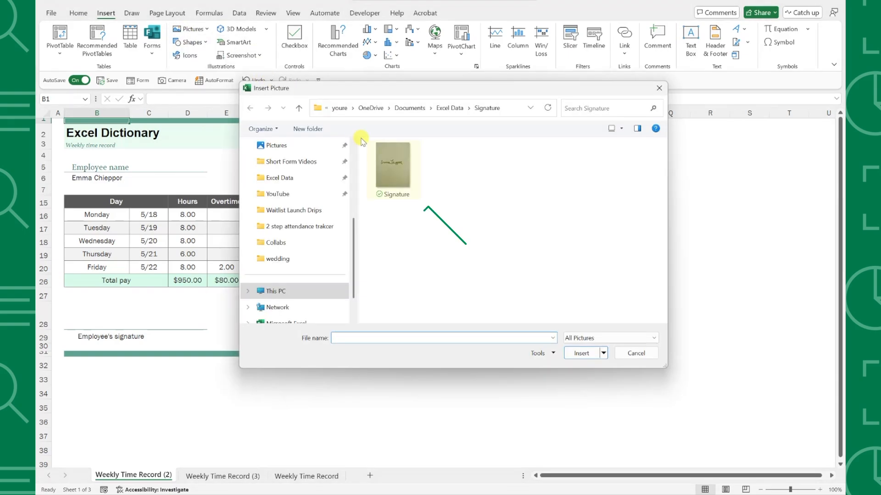
{"action": "left_click", "coordinate": [393, 166]}
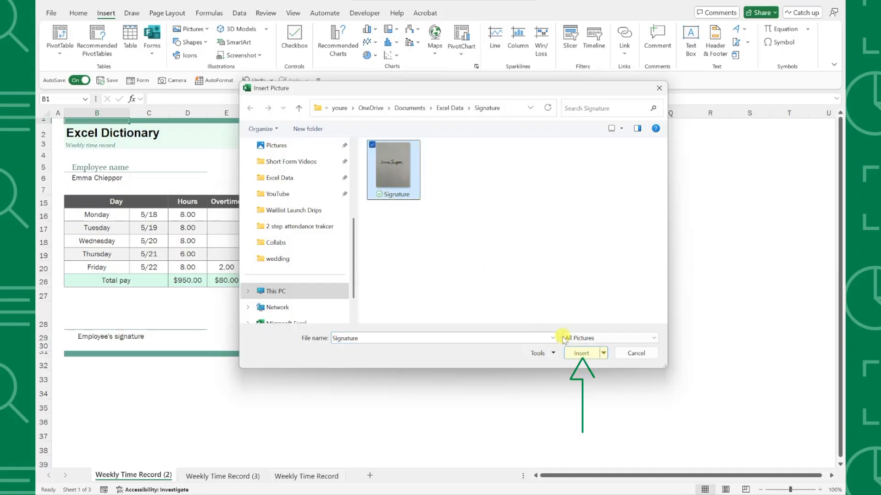
{"action": "left_click", "coordinate": [581, 353]}
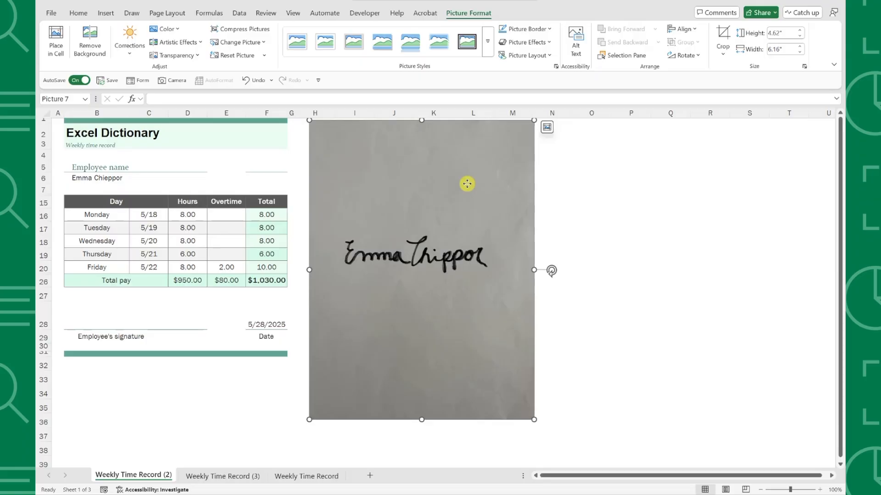
Remove the signature photo's grey paper background and keep the changes, leaving only the ink.
{"action": "left_click", "coordinate": [89, 39]}
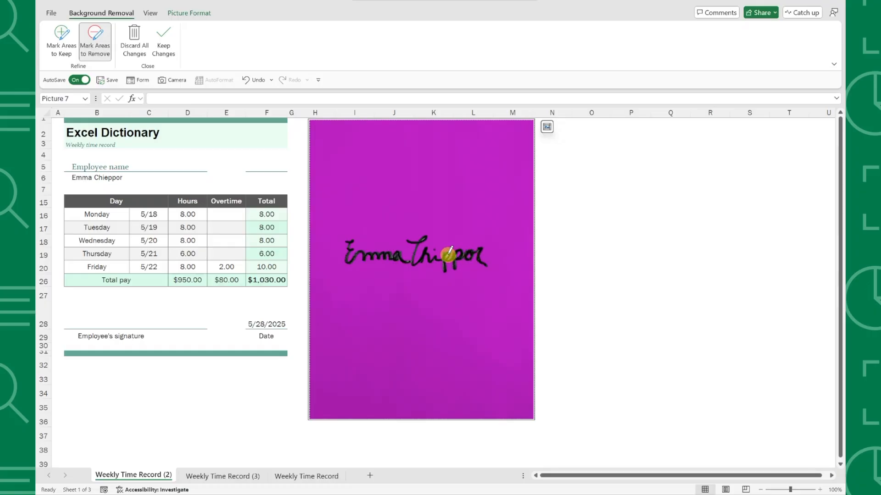
{"action": "left_click", "coordinate": [163, 42]}
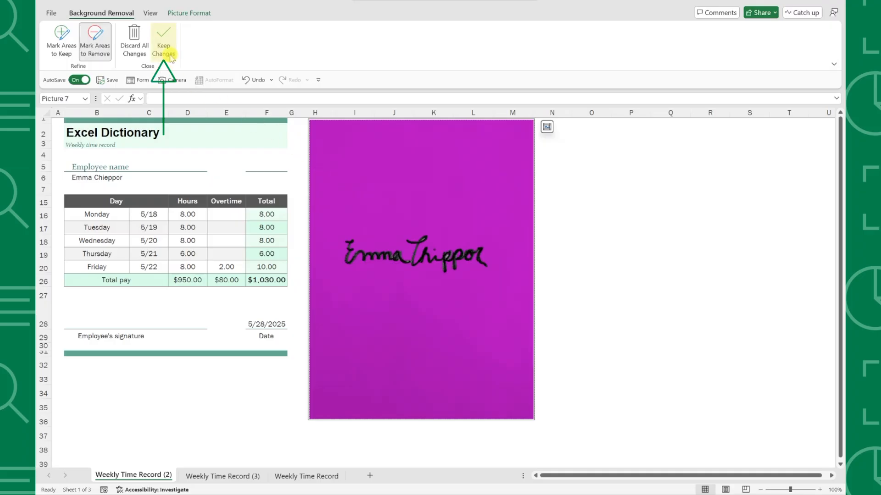
{"action": "left_click", "coordinate": [163, 39]}
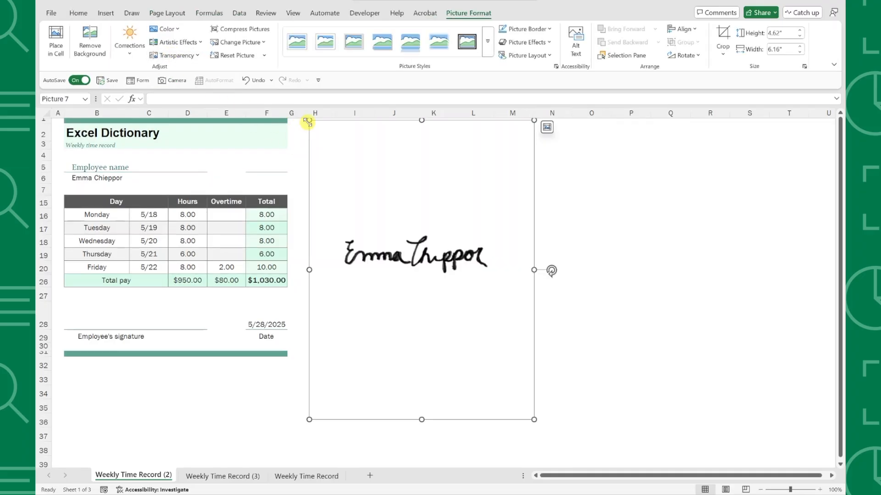